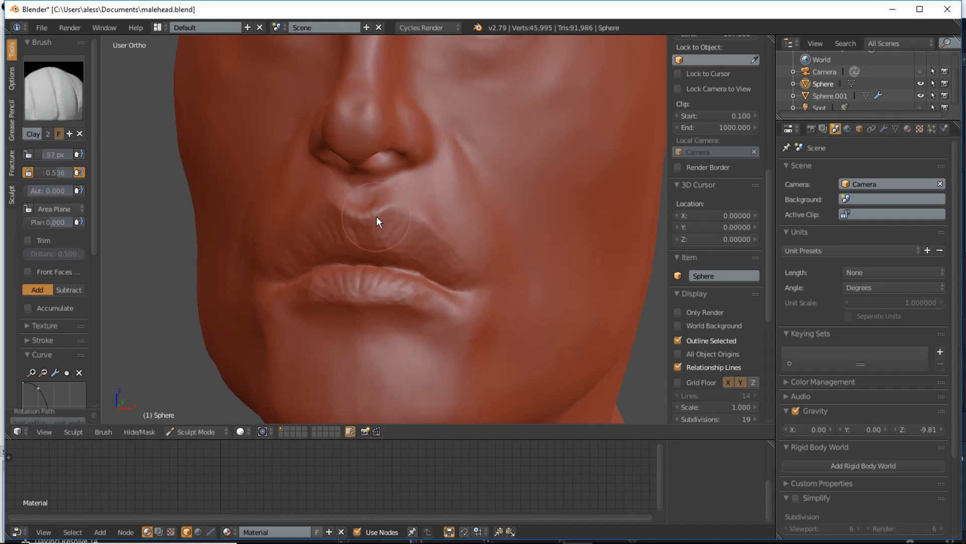
Leave sculpting and enter Edit Mode to reveal the head's dense triangulated wireframe.
left_click(193, 430)
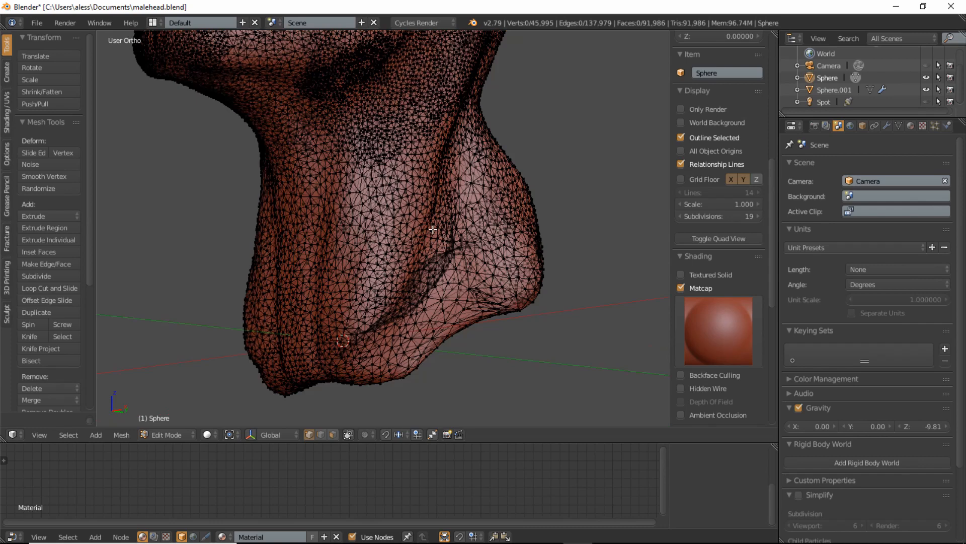
In Object Mode, add a UV Sphere and shape it into an elongated torso under the neck.
left_click(166, 434)
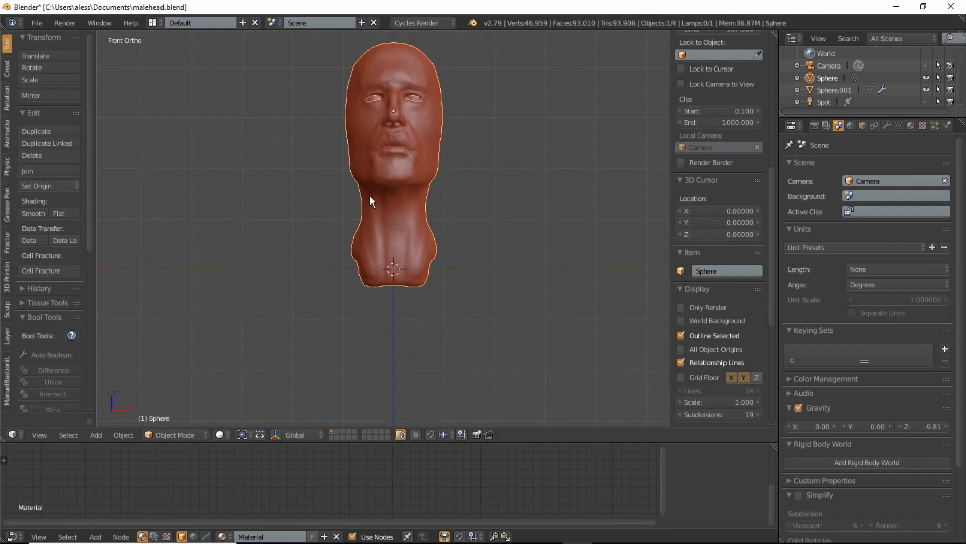
mouse_move(384, 209)
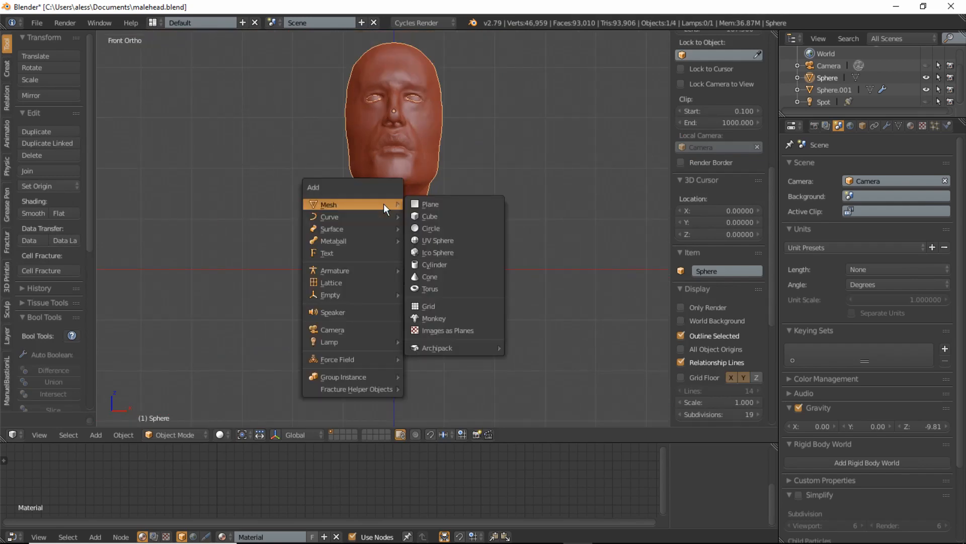
left_click(437, 240)
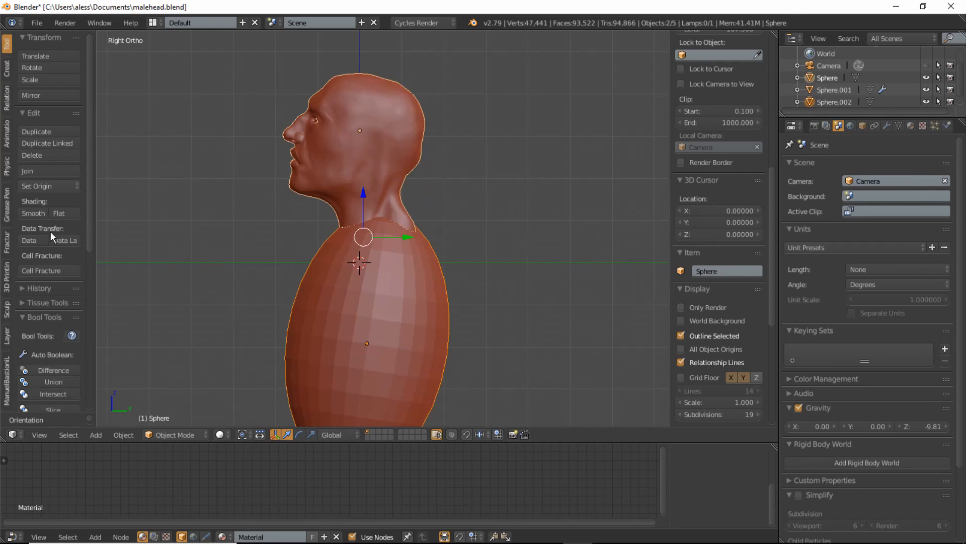
Fuse the head and torso sphere into one object with Bool Tools Auto Boolean Union.
scroll("down", 3)
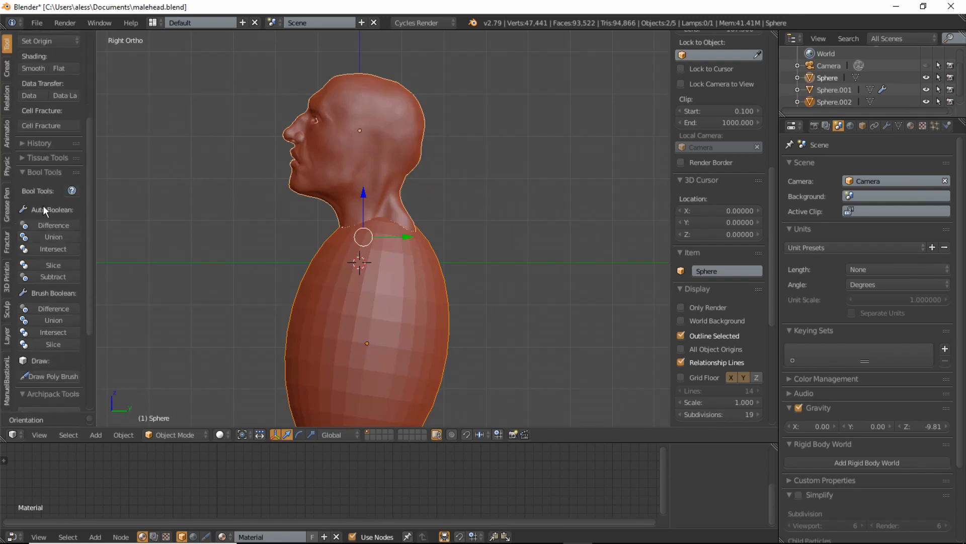
mouse_move(54, 236)
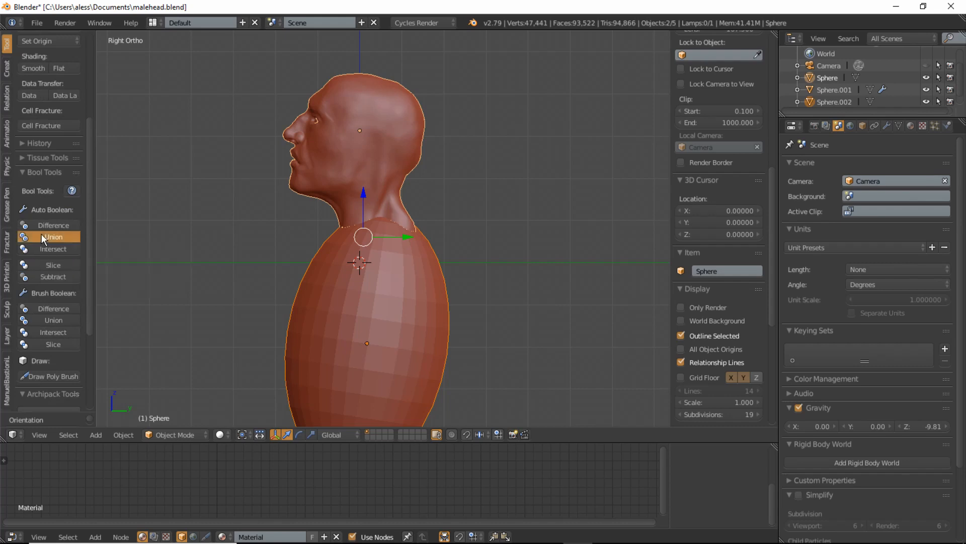
left_click(53, 236)
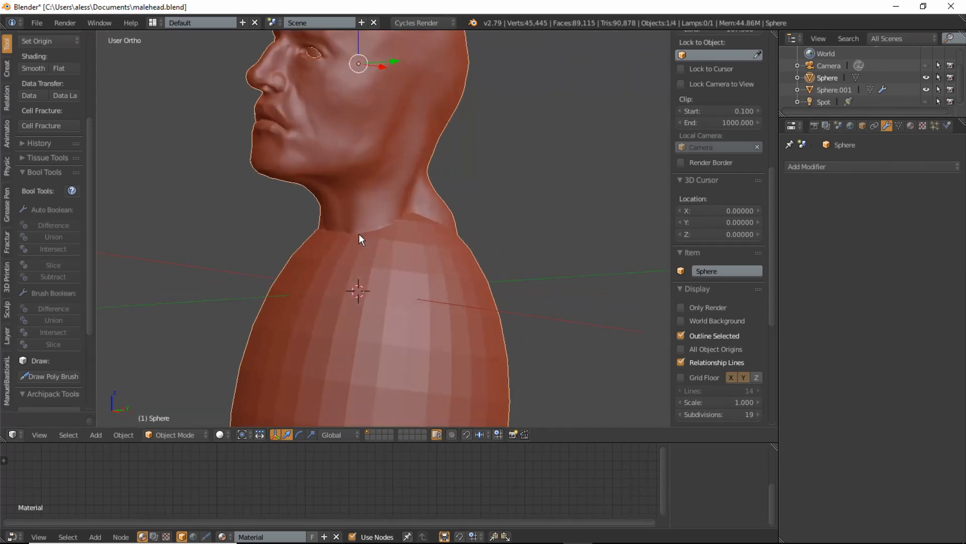
Enter Edit Mode on the merged bust to expose the jagged neck-torso seam.
key("Tab")
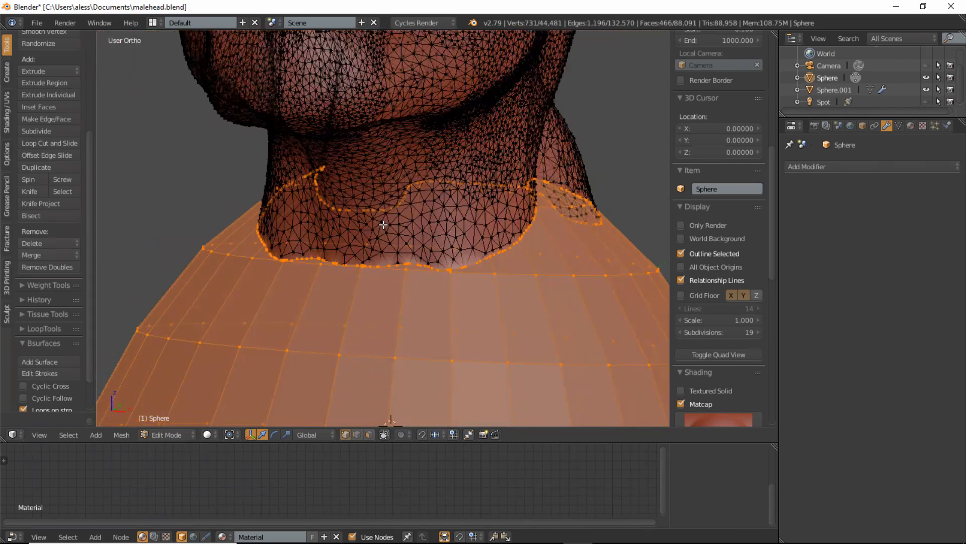
left_click(166, 435)
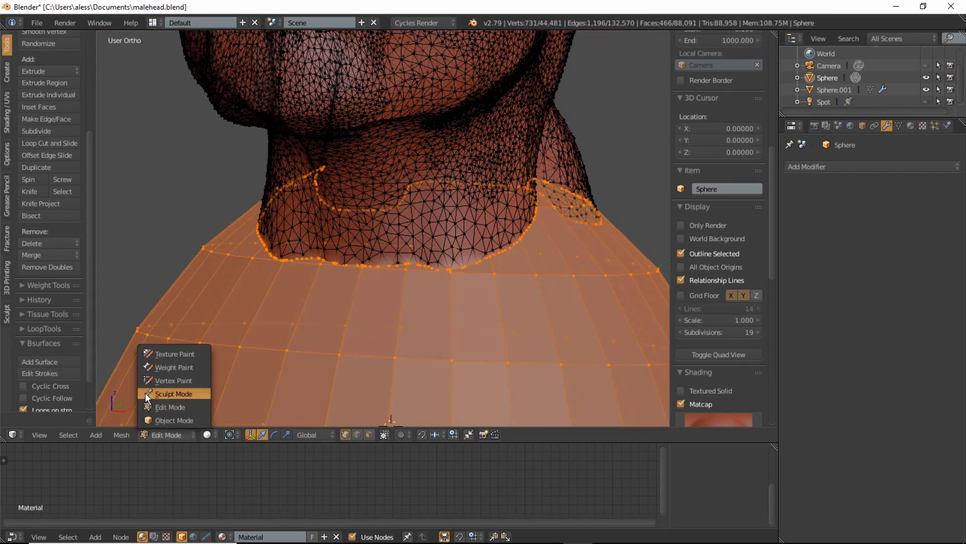
Stay in Edit Mode and grow the face selection around the neck-torso boundary.
left_click(174, 393)
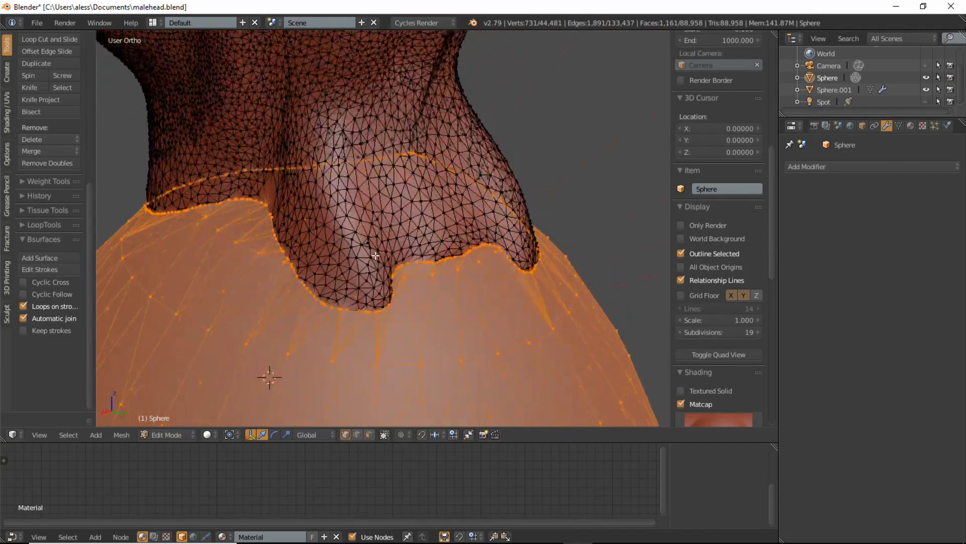
Return to Sculpt Mode with Dyntopo enabled and zoom onto the neck seam.
left_click(167, 434)
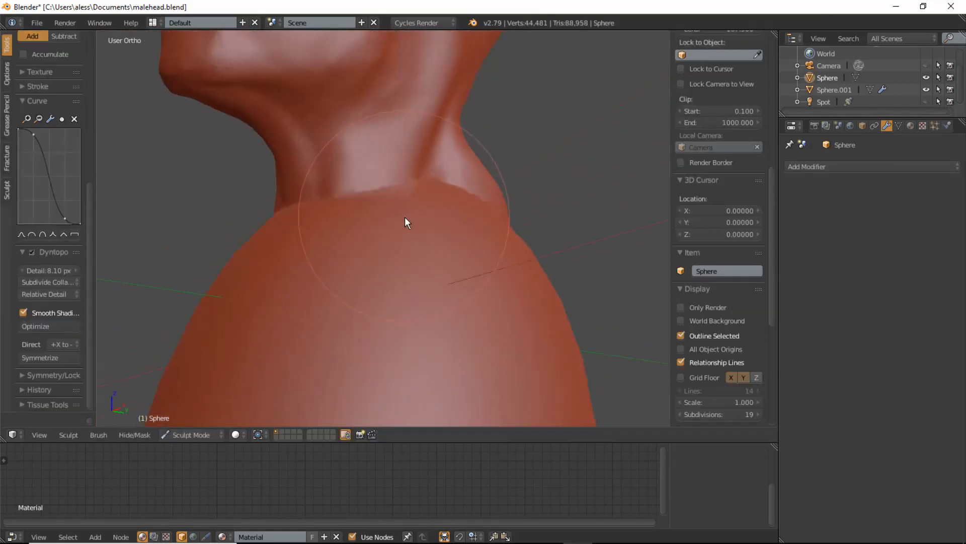
scroll("up", 3)
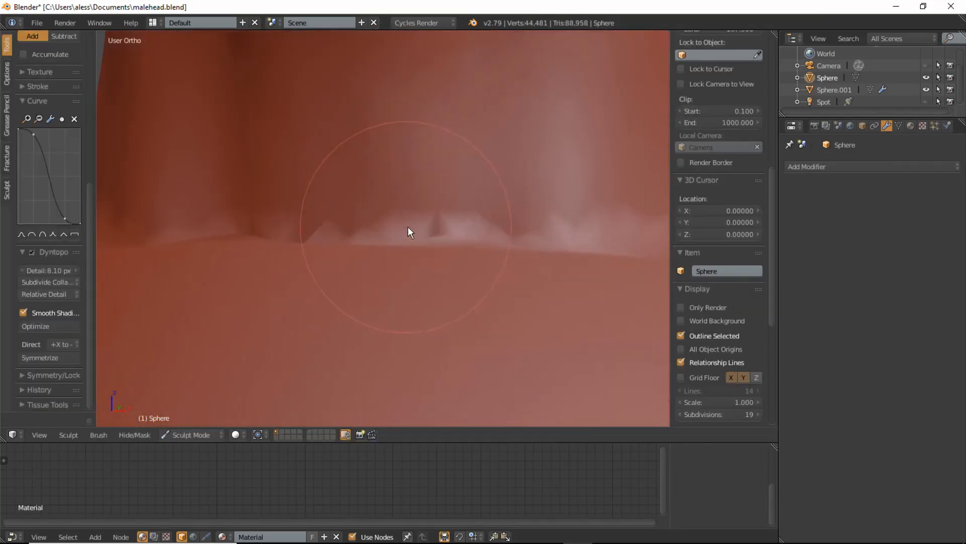